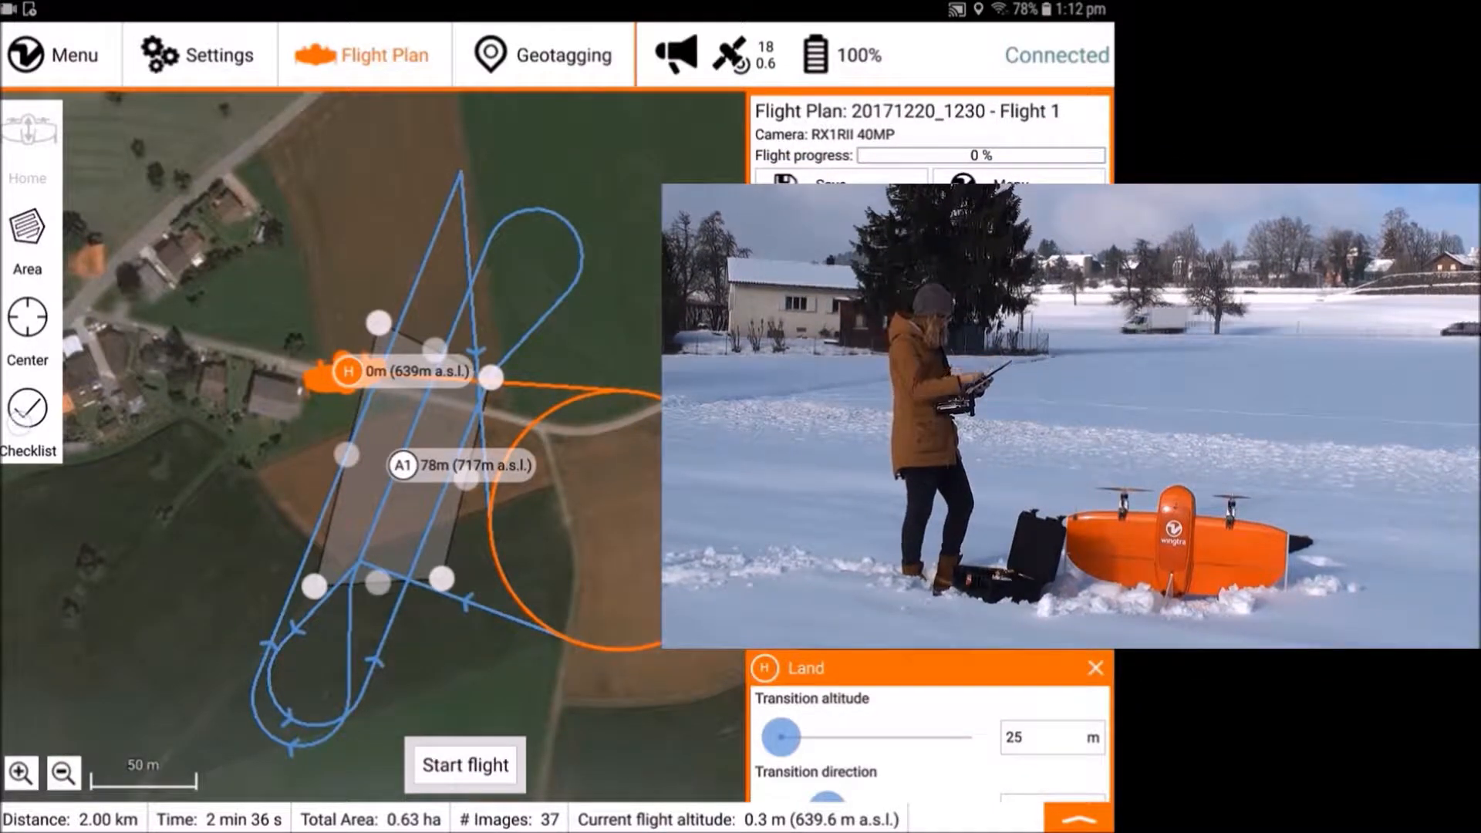
# Open the pre-flight checklist and confirm the Hardware check (item 1) as Ready.
pyautogui.click(26, 409)
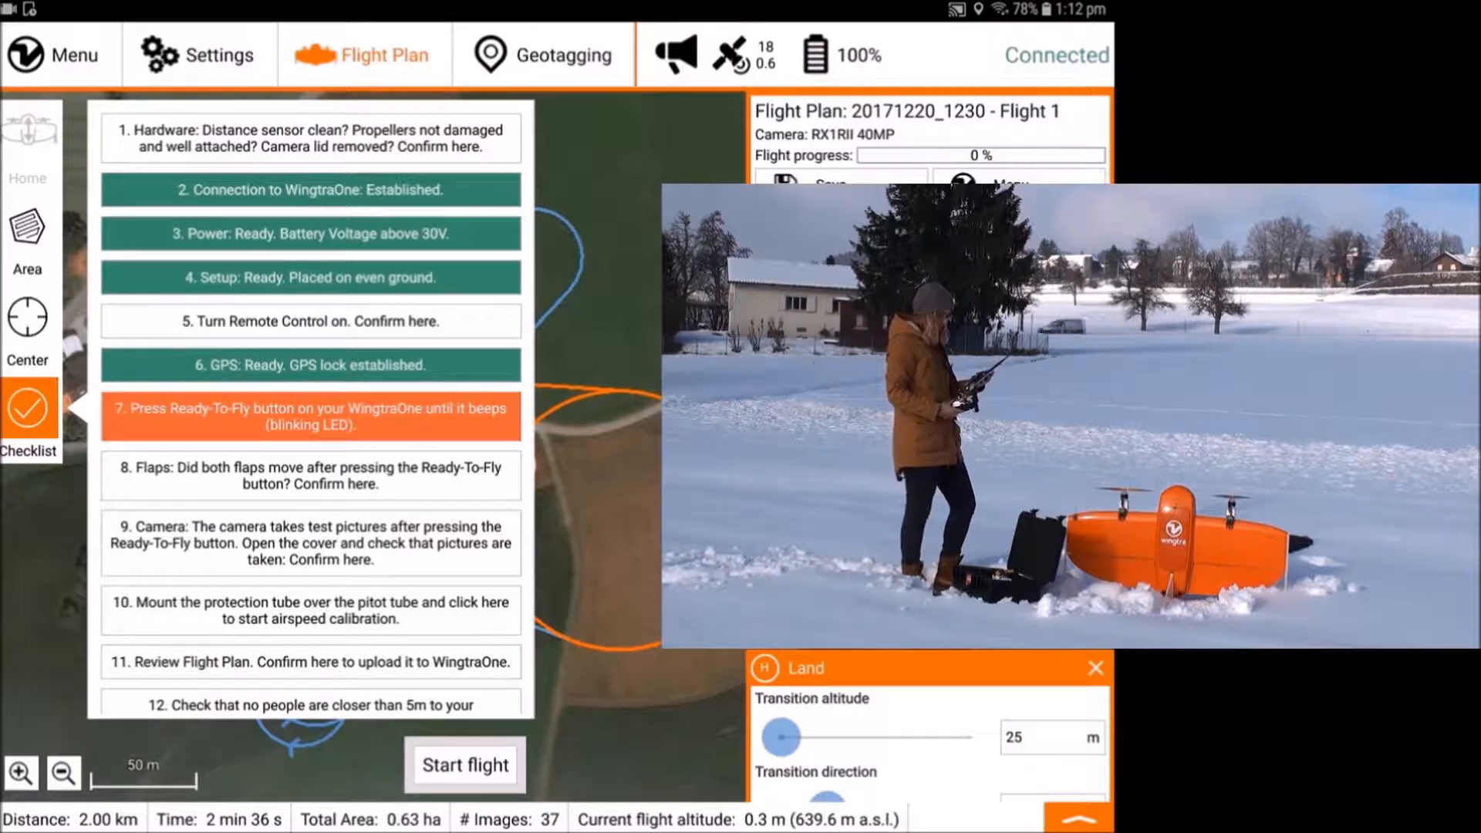
pyautogui.click(309, 136)
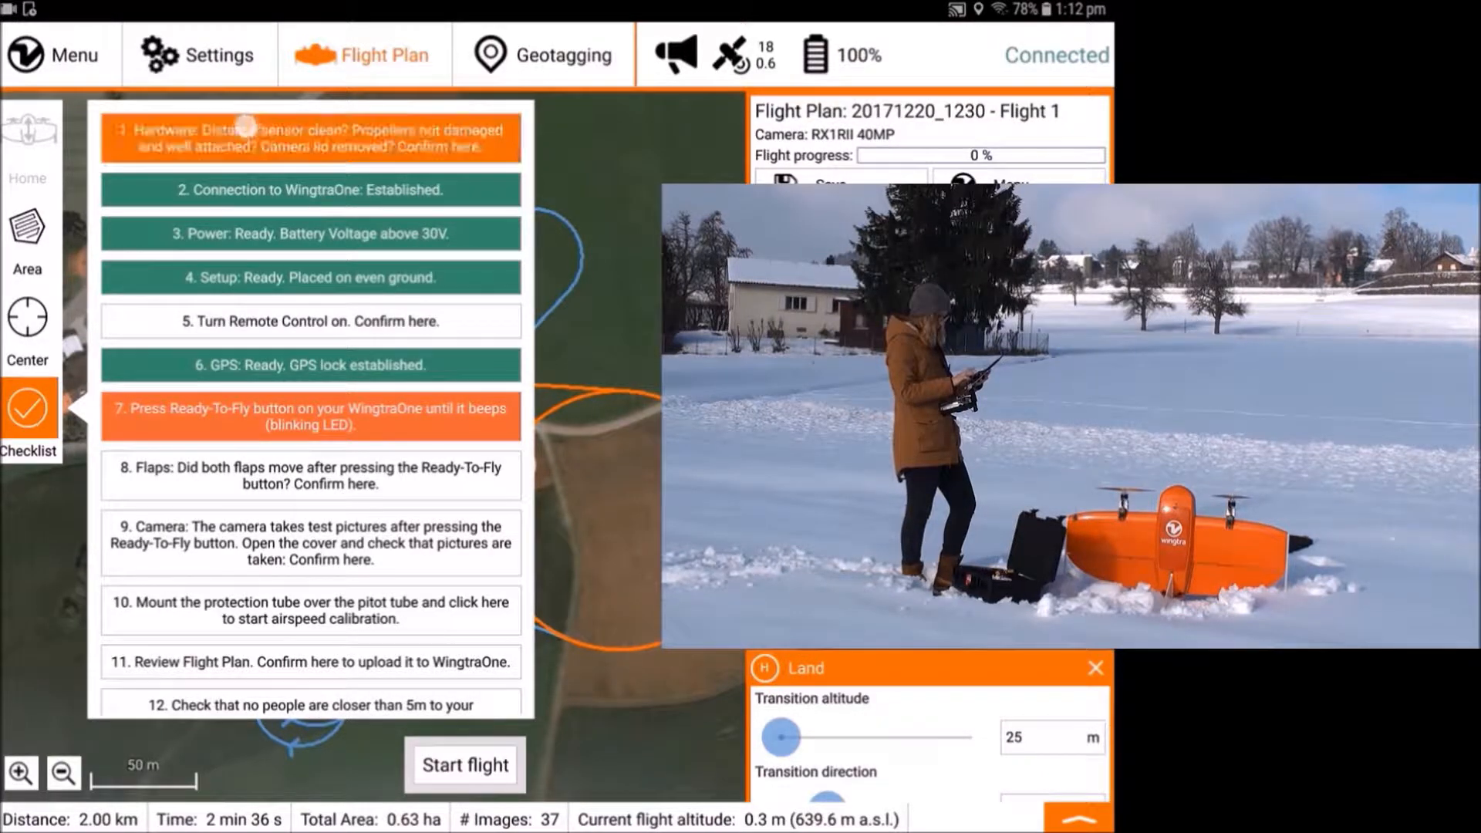
pyautogui.click(308, 131)
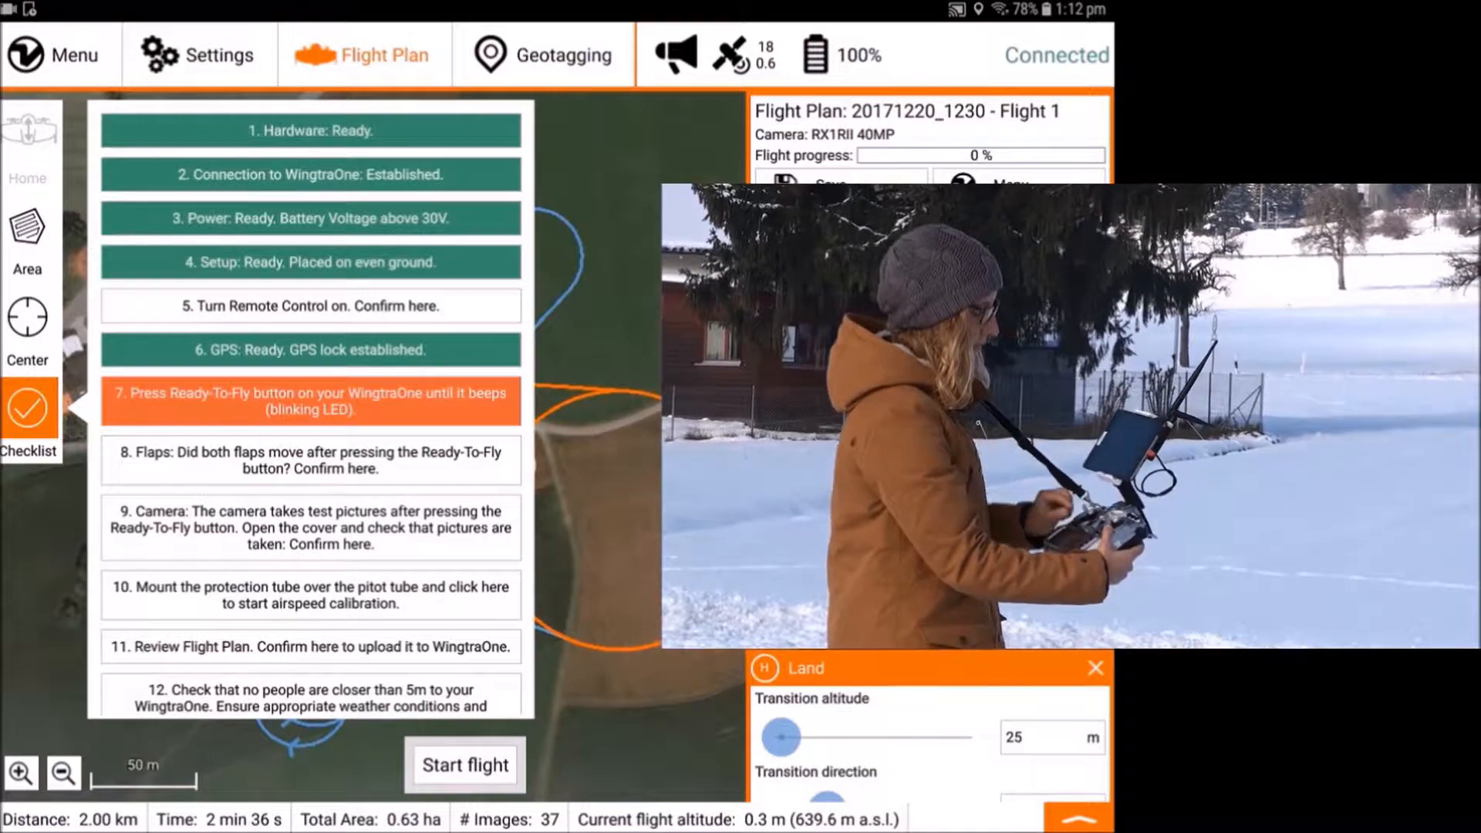
# Confirm the remote control is on (item 5) and mark the WingtraOne Ready-To-Fly step.
pyautogui.click(310, 306)
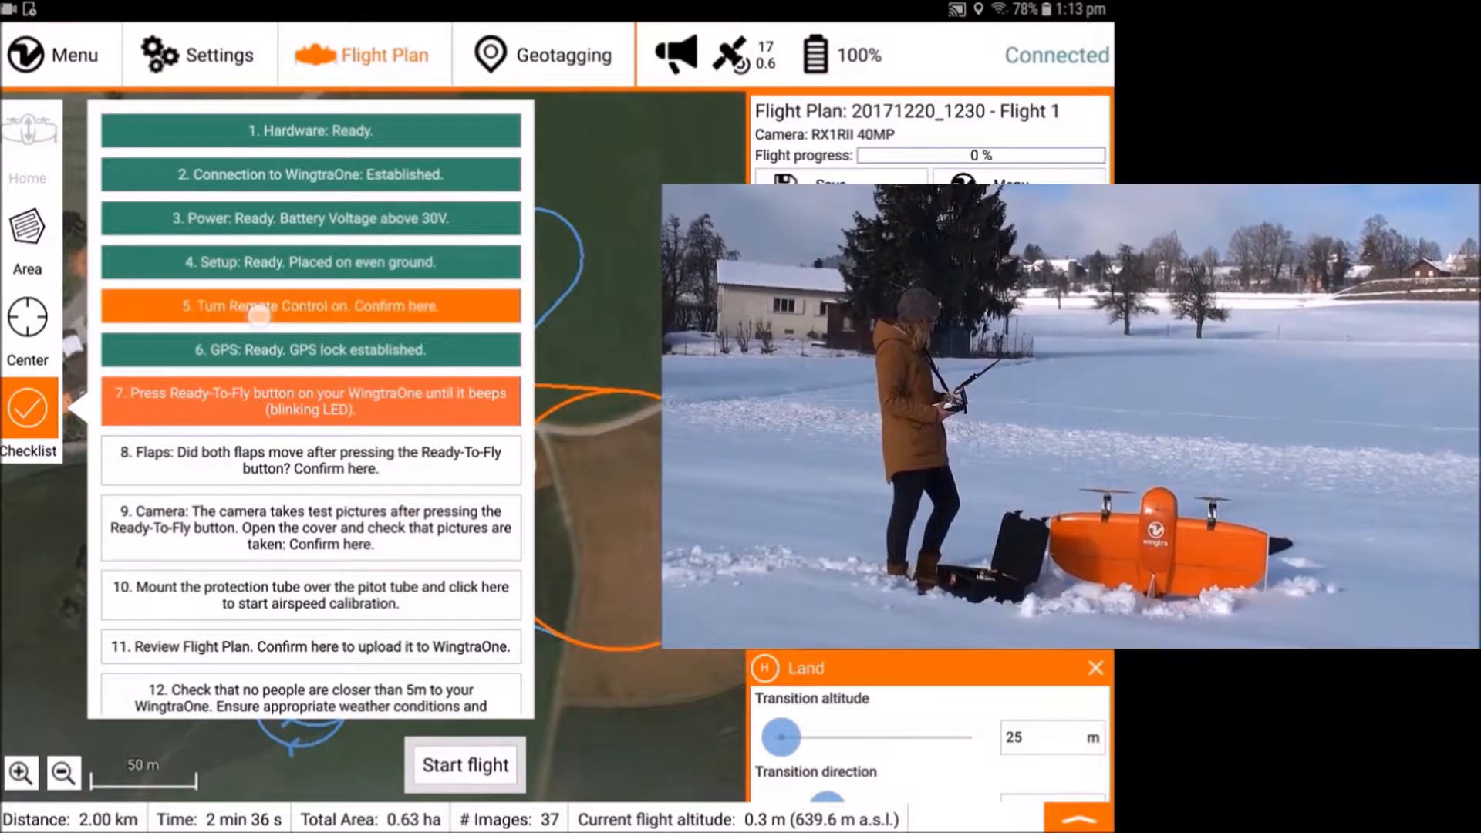
pyautogui.click(311, 305)
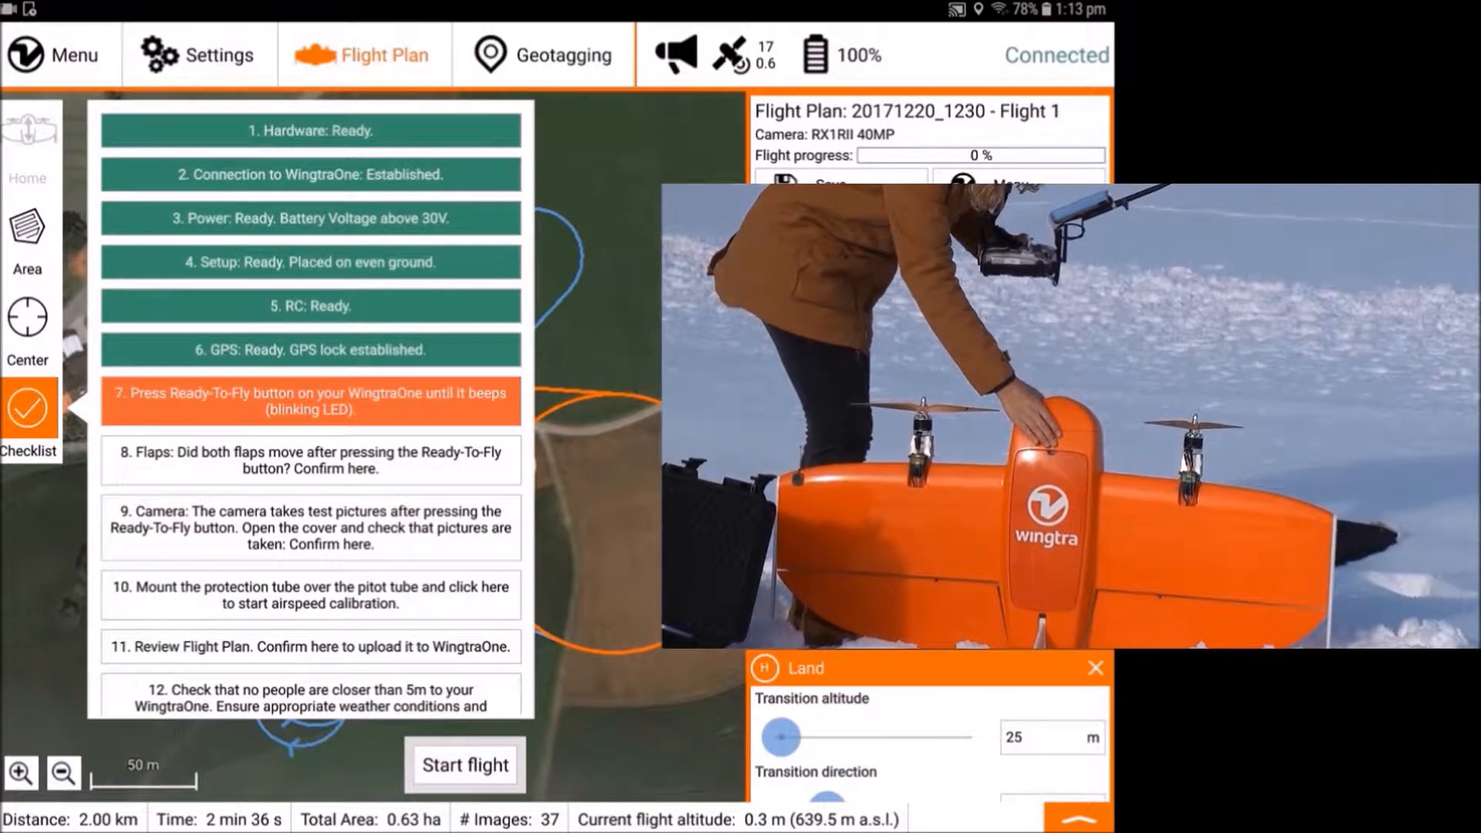
pyautogui.click(310, 400)
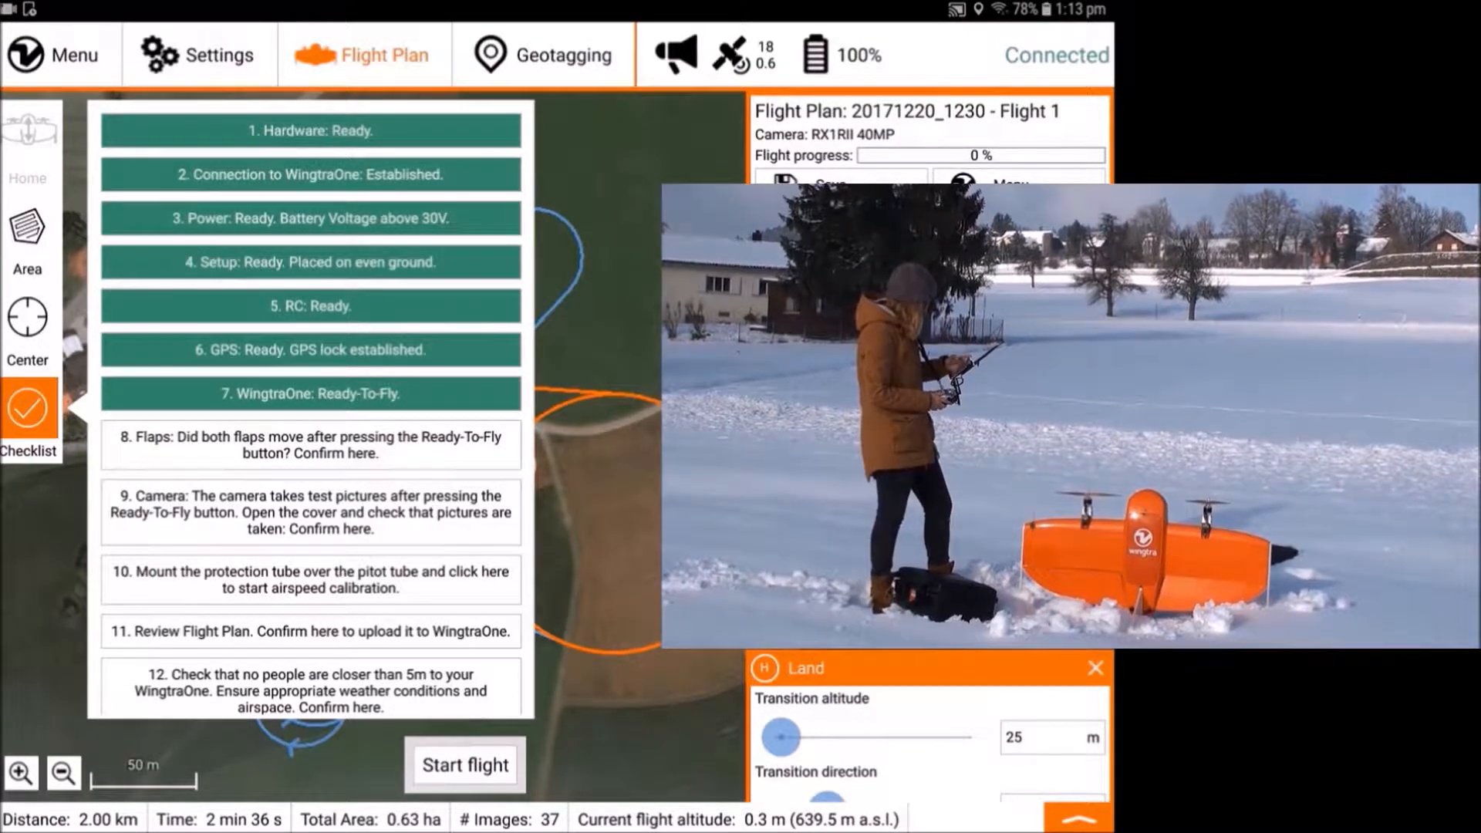
# Confirm both flaps moved, then calibrate the airspeed sensor (item 10).
pyautogui.click(310, 444)
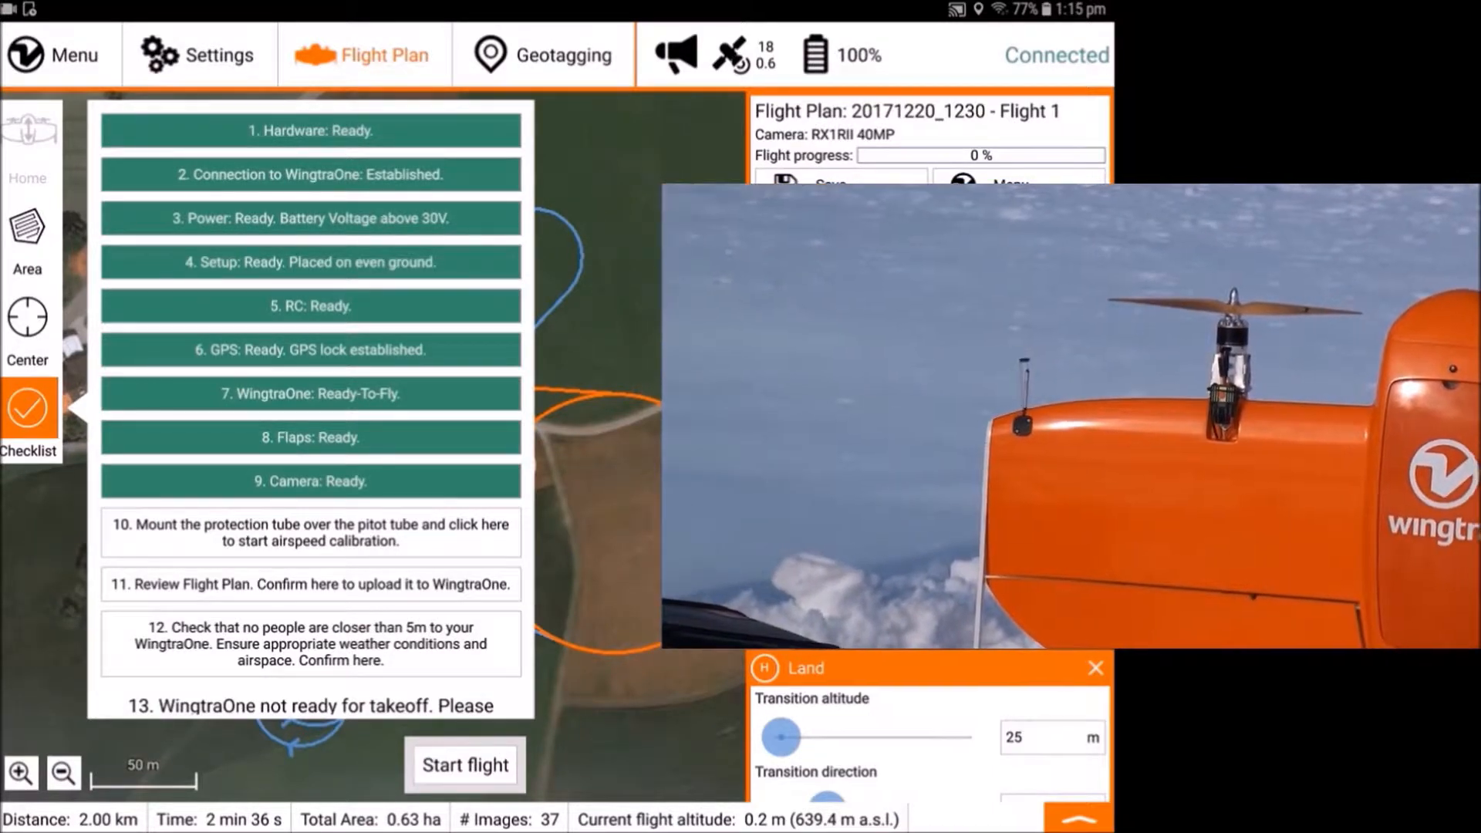
pyautogui.click(310, 531)
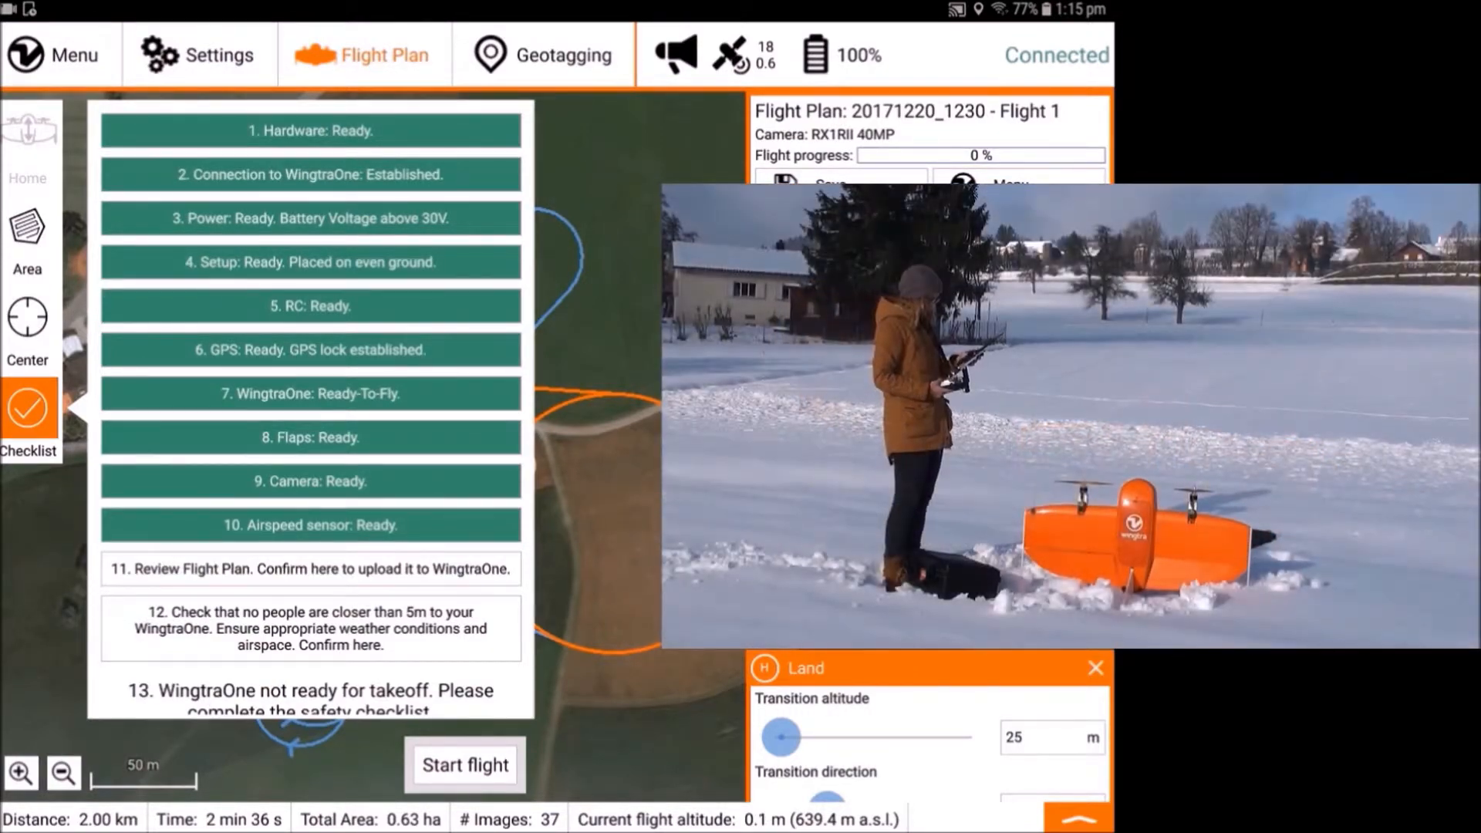
# Review the flight plan's Area panel, then return to the checklist.
pyautogui.click(29, 416)
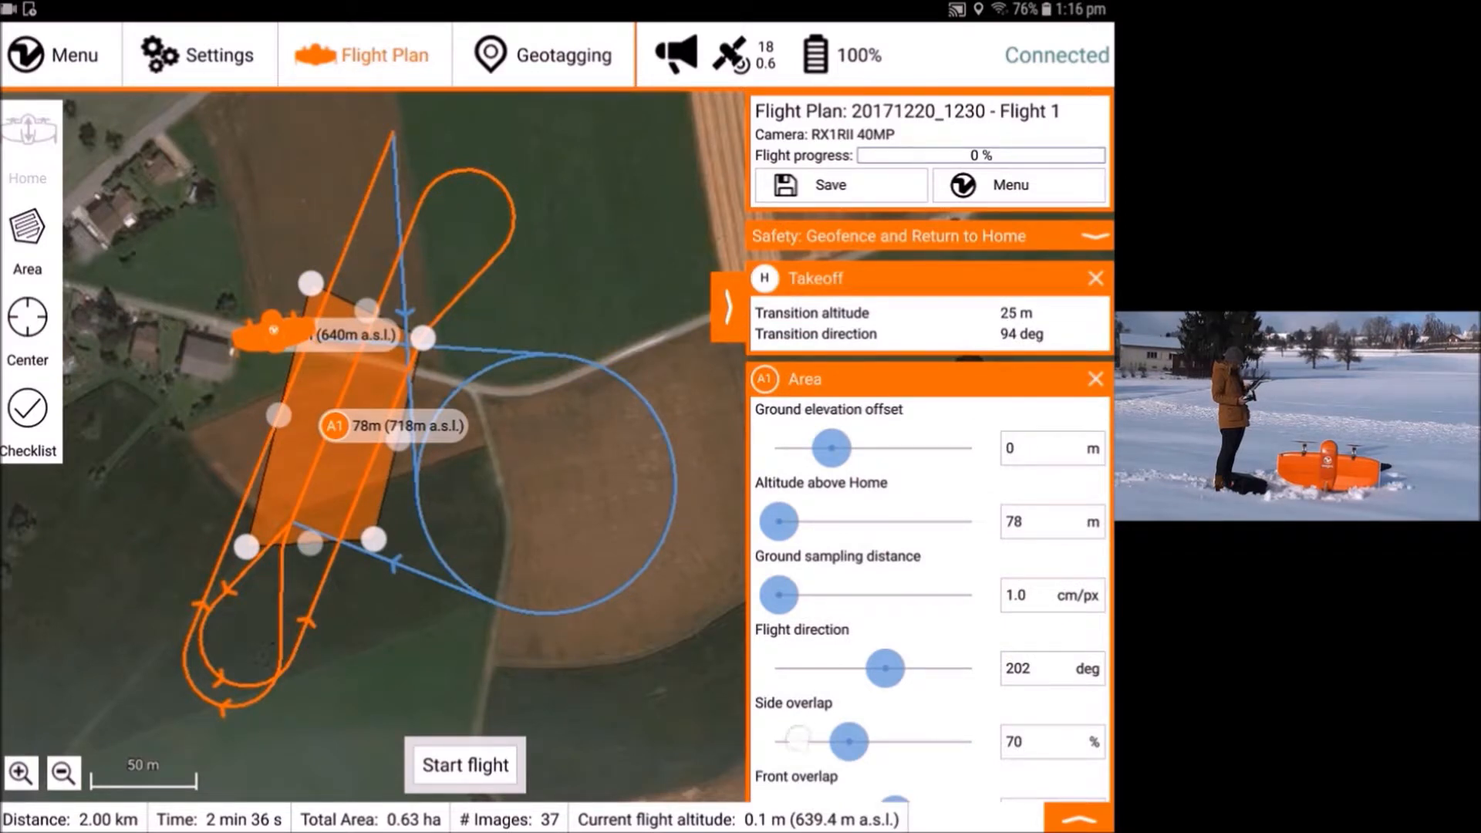
pyautogui.scroll(-3)
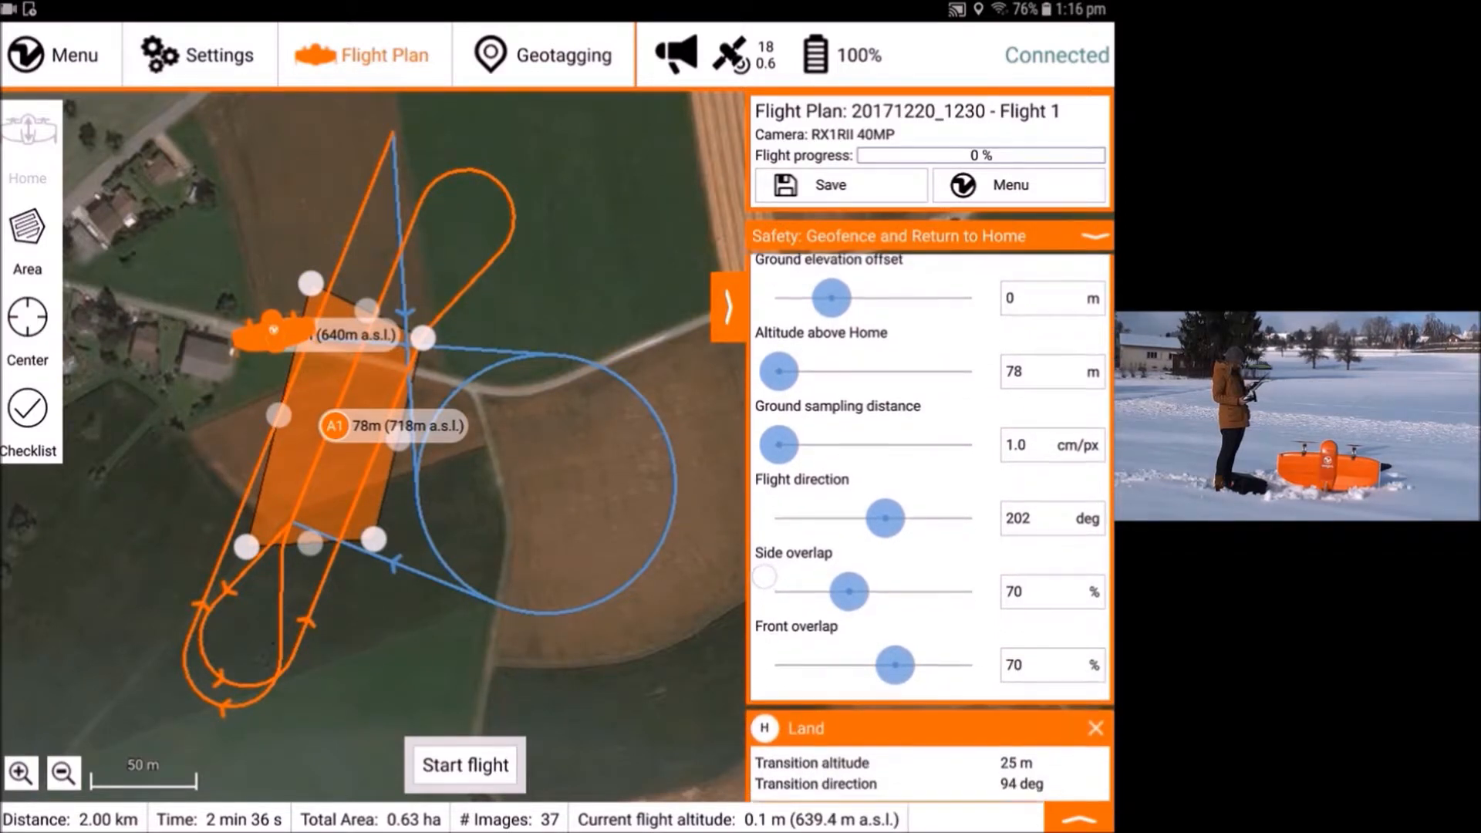
pyautogui.click(28, 416)
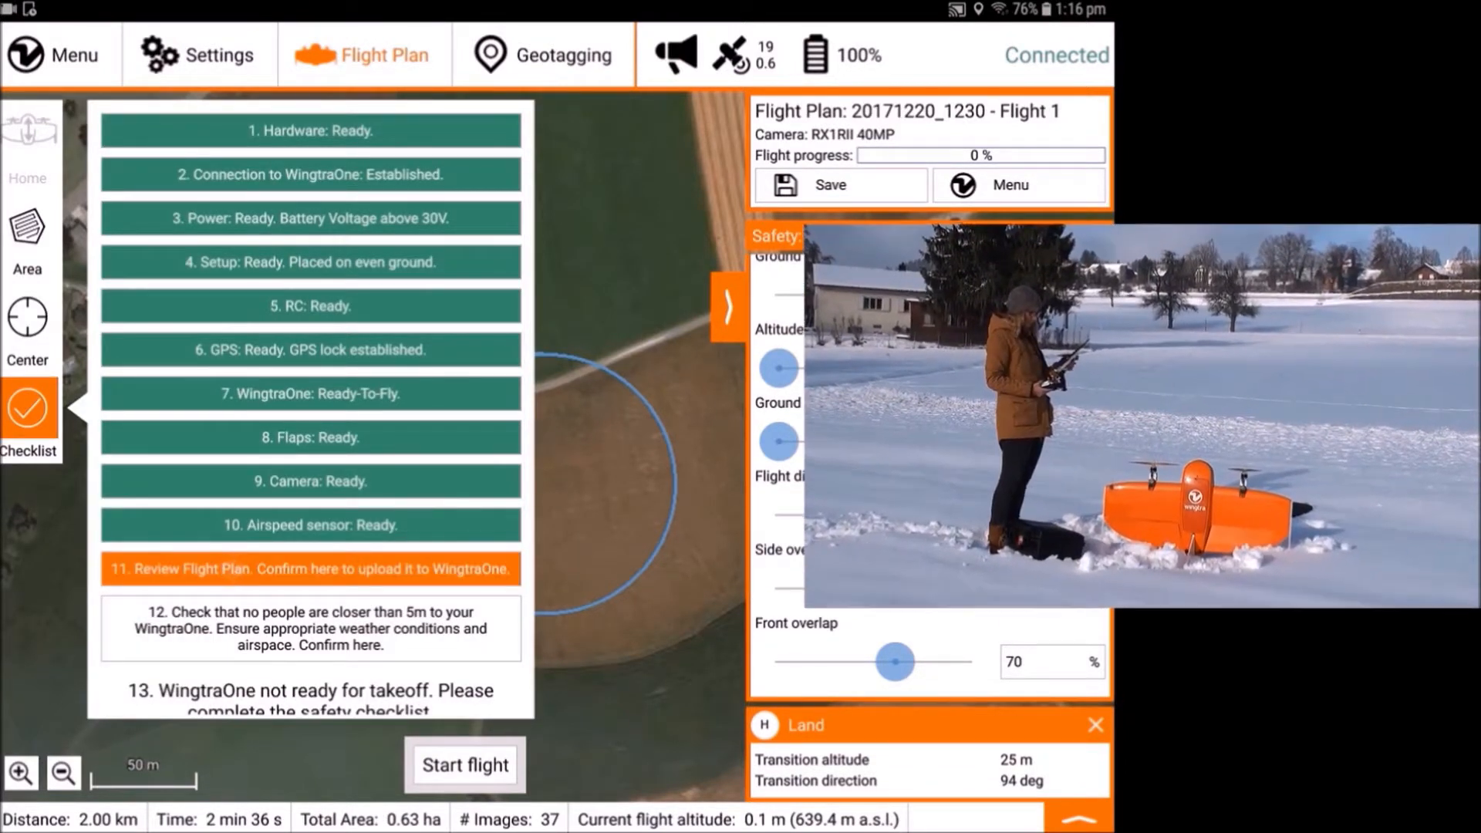
# Upload the flight plan (item 11) and confirm safe distance and flight conditions (item 12).
pyautogui.click(309, 568)
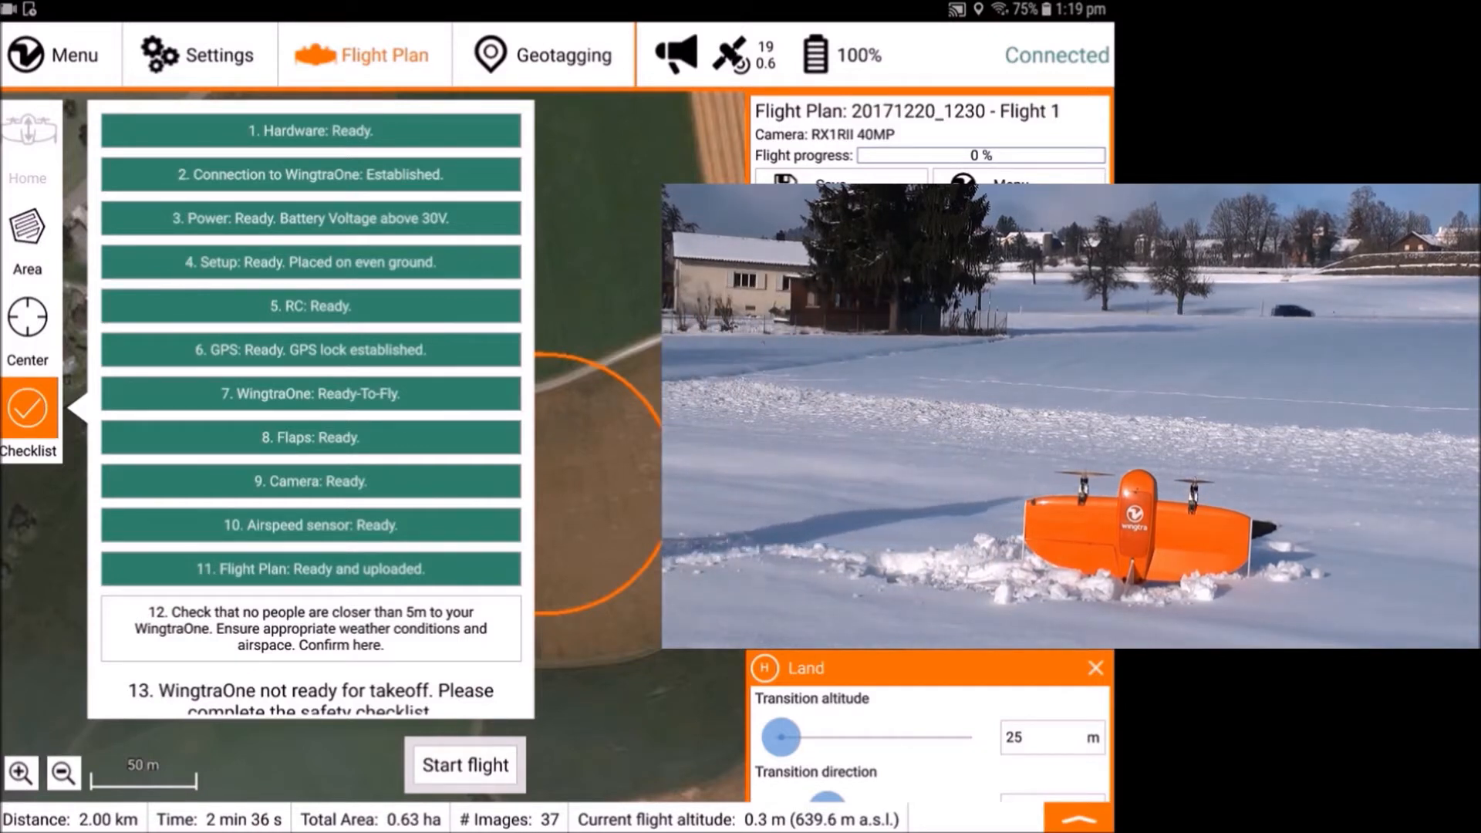
pyautogui.click(310, 627)
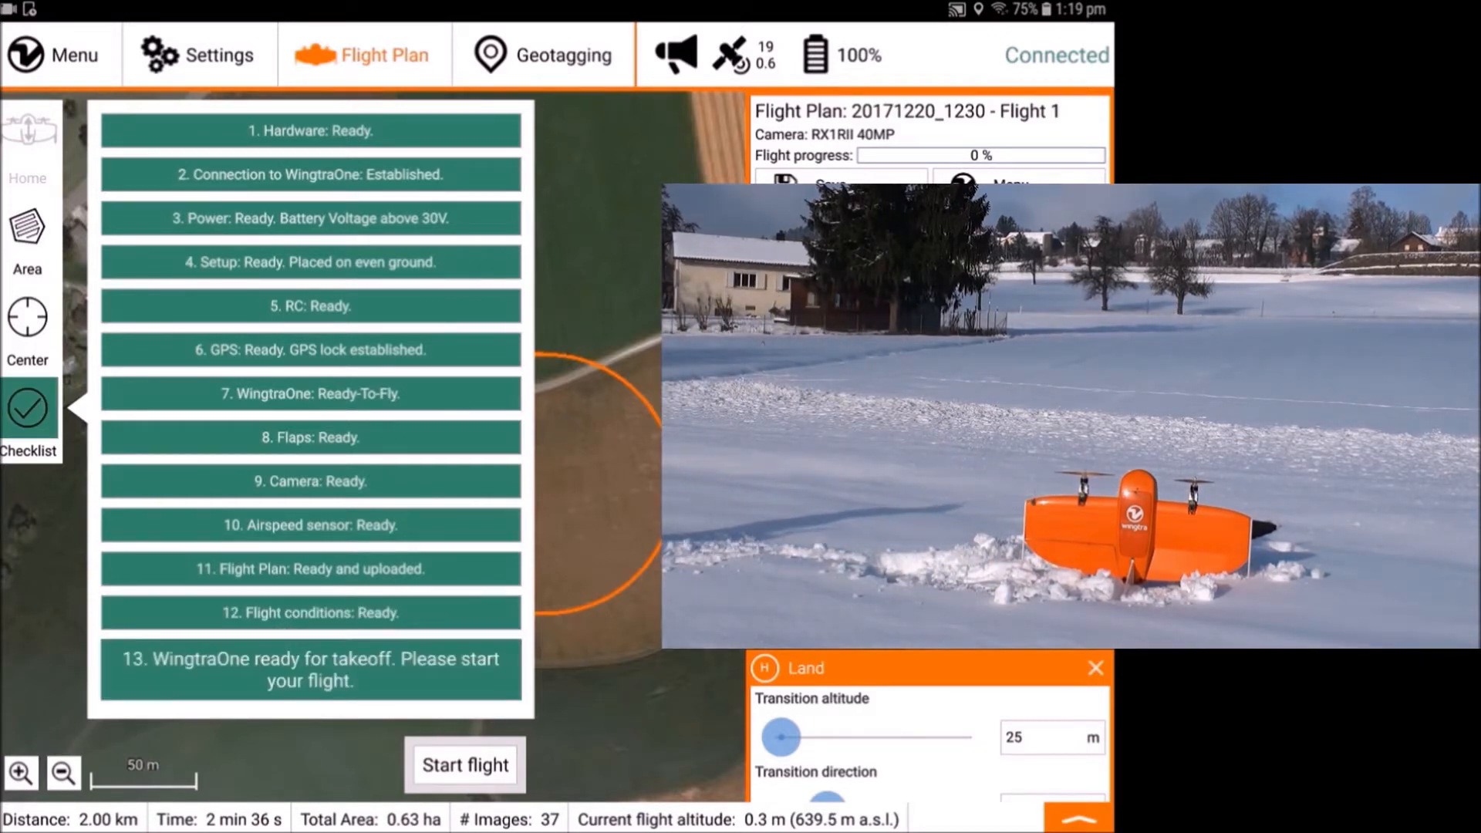